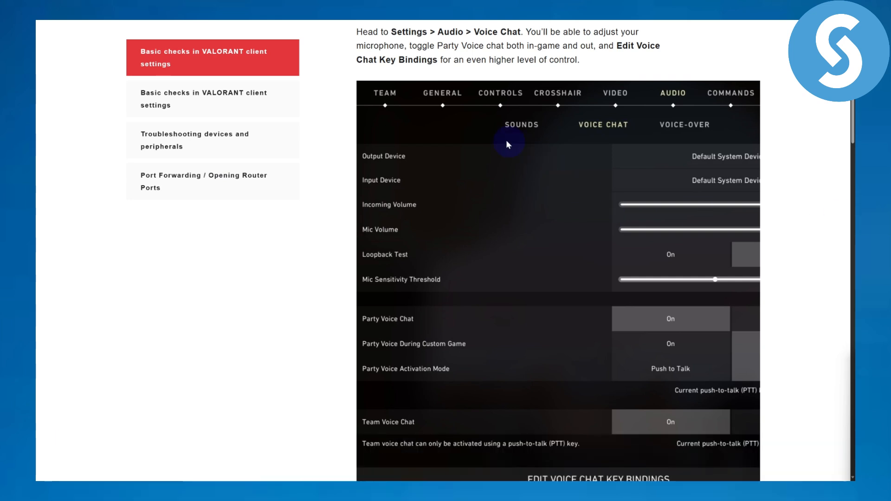
{"action": "mouse_move", "coordinate": [375, 119]}
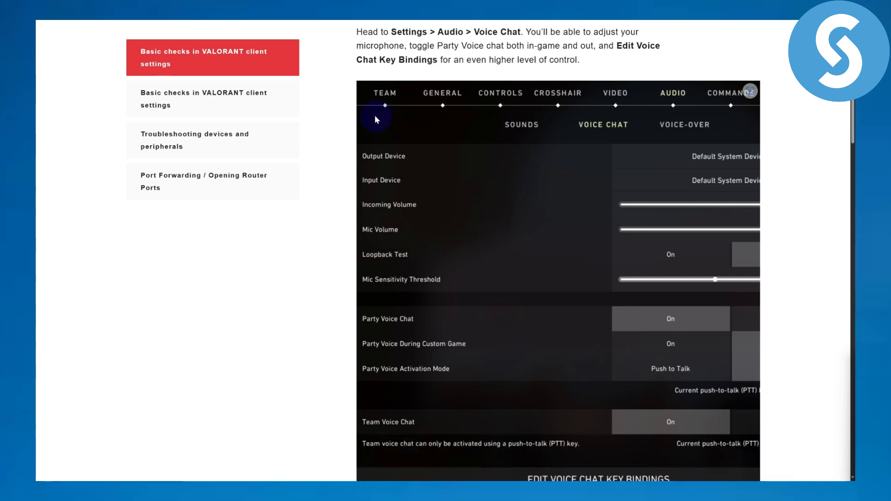
{"action": "mouse_move", "coordinate": [673, 104]}
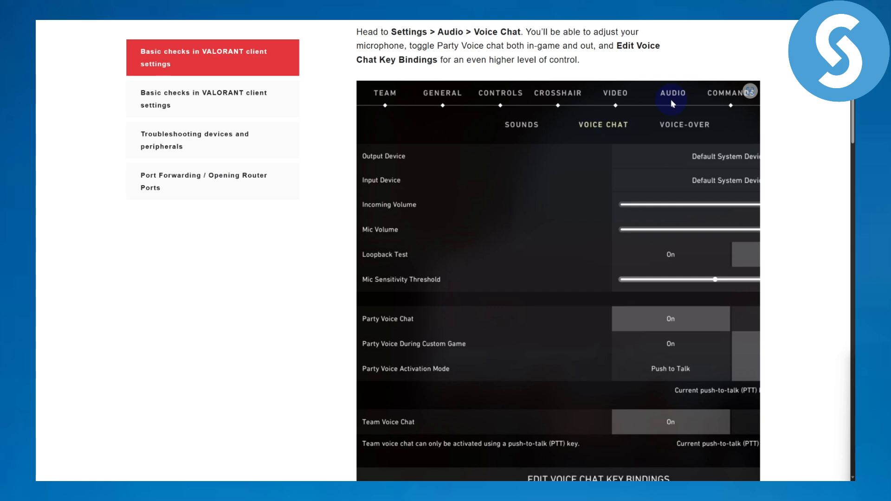
{"action": "mouse_move", "coordinate": [582, 133]}
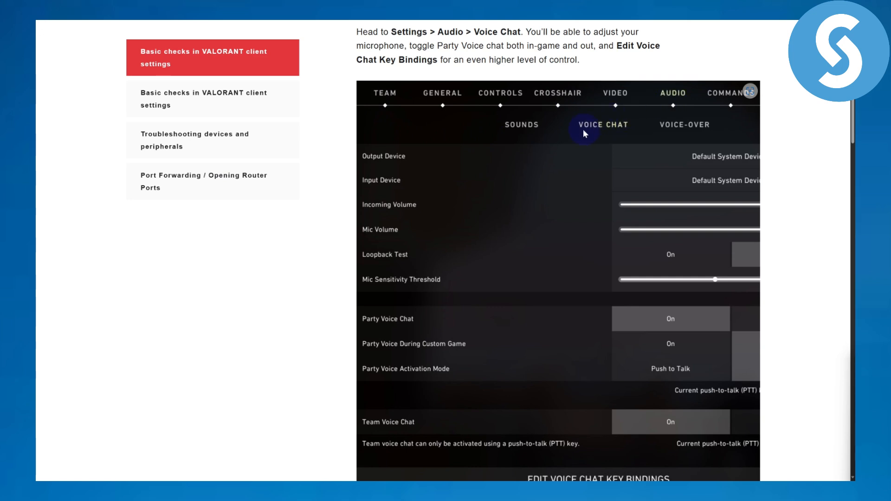
{"action": "mouse_move", "coordinate": [608, 131]}
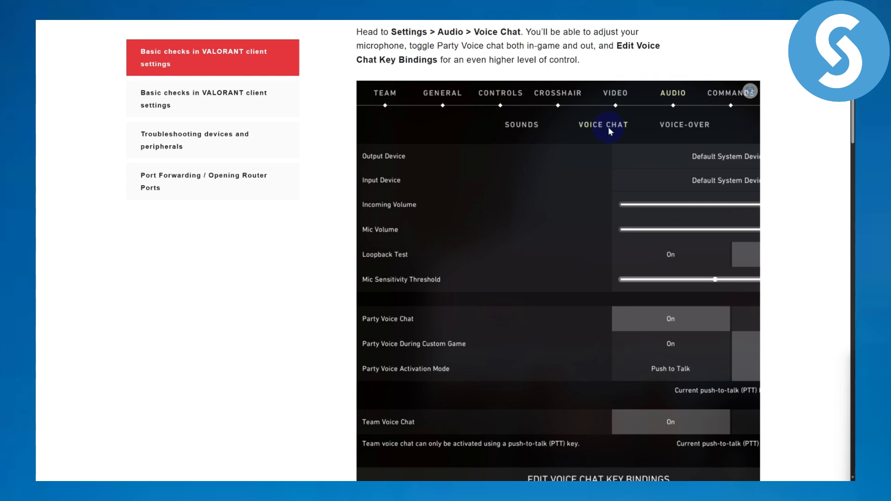
{"action": "mouse_move", "coordinate": [397, 331]}
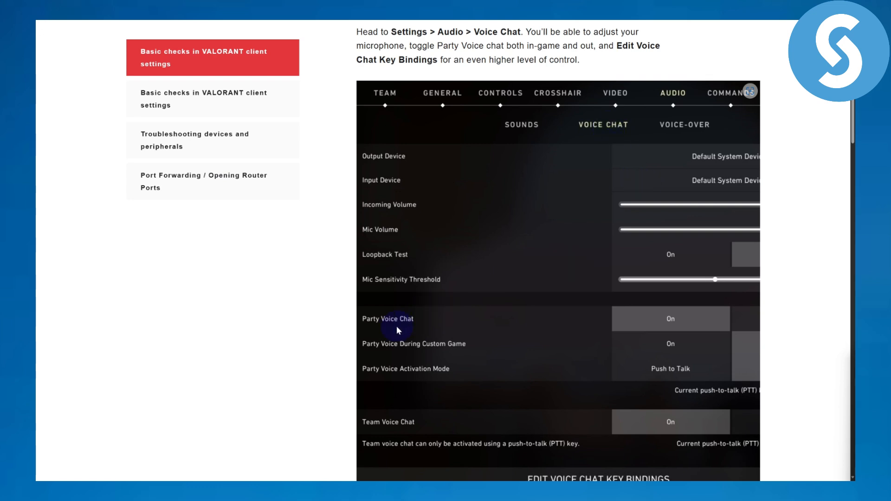
{"action": "mouse_move", "coordinate": [396, 357]}
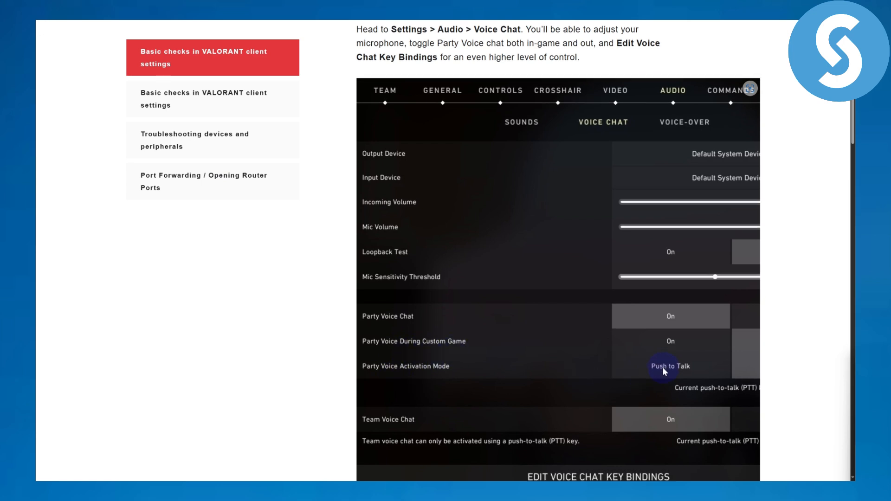
{"action": "scroll", "scroll_direction": "down", "scroll_amount": 3}
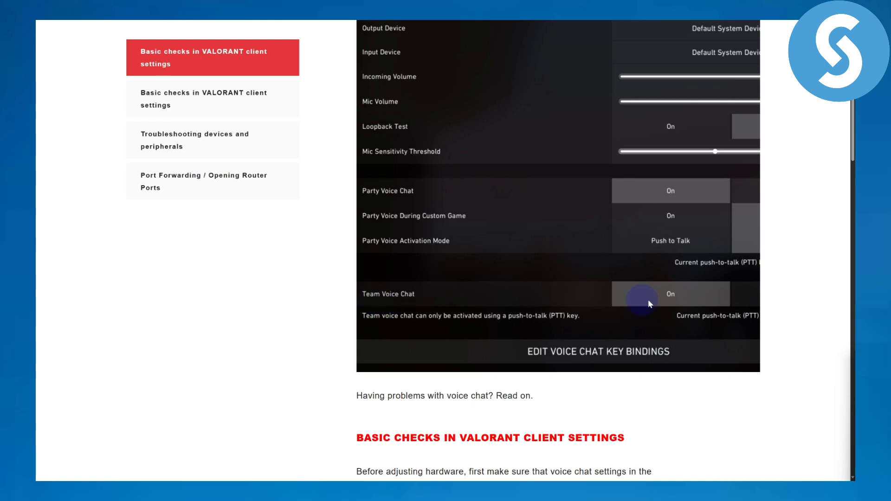
{"action": "scroll", "scroll_direction": "down", "scroll_amount": 3}
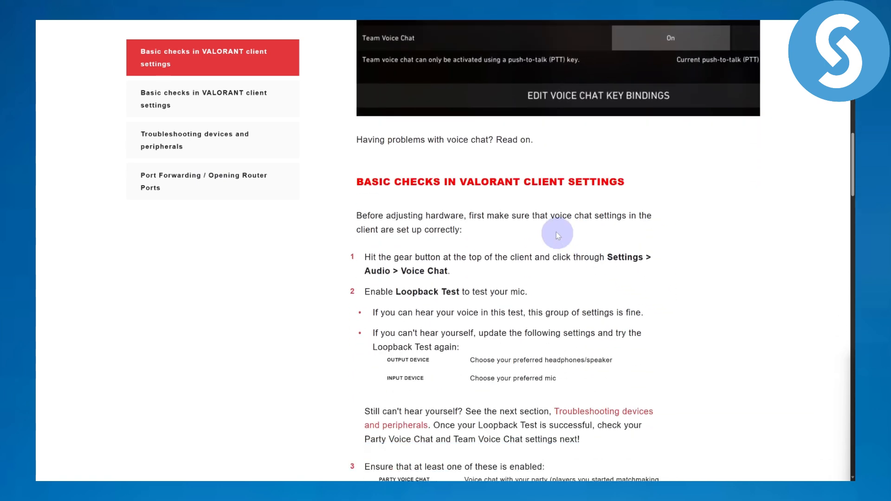
{"action": "mouse_move", "coordinate": [551, 229]}
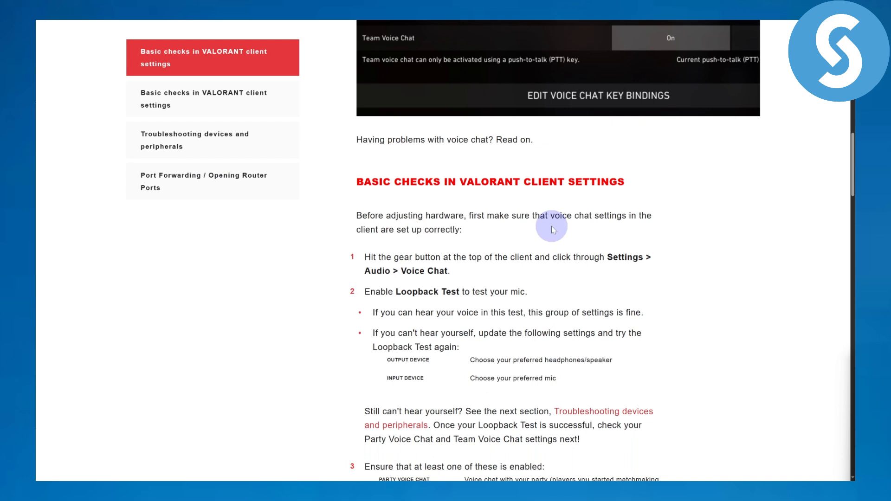
{"action": "mouse_move", "coordinate": [401, 267]}
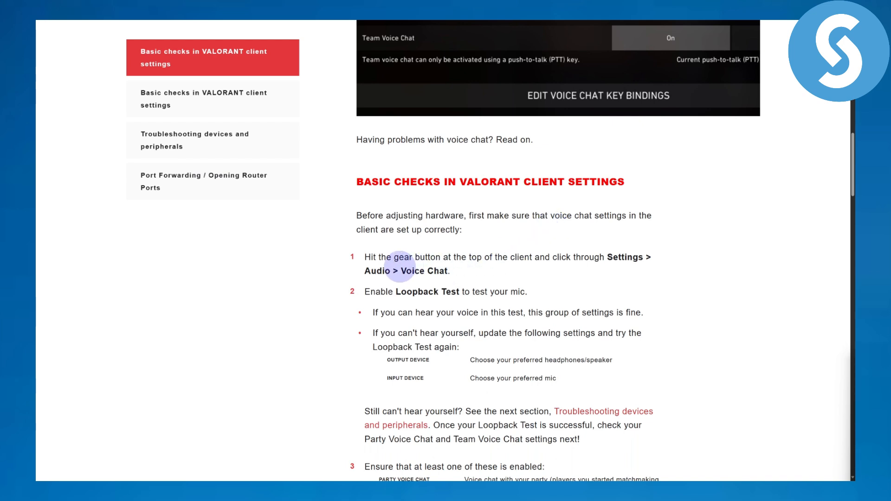
{"action": "mouse_move", "coordinate": [453, 266]}
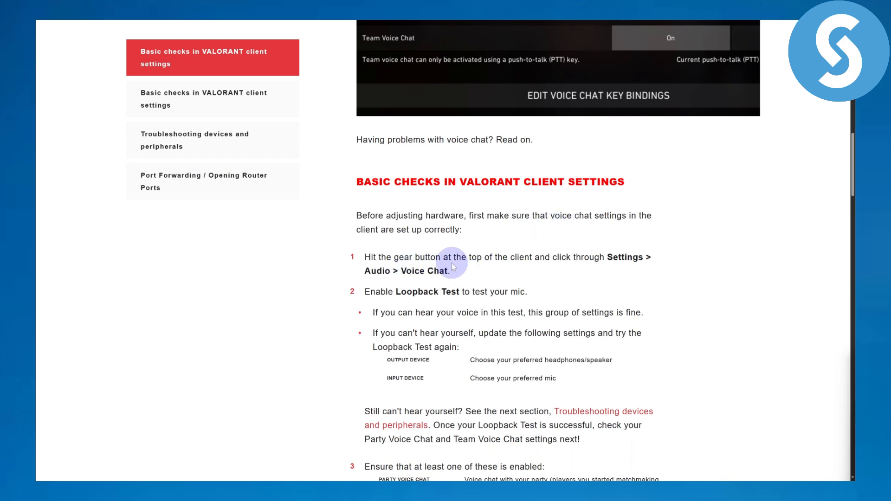
{"action": "mouse_move", "coordinate": [621, 269]}
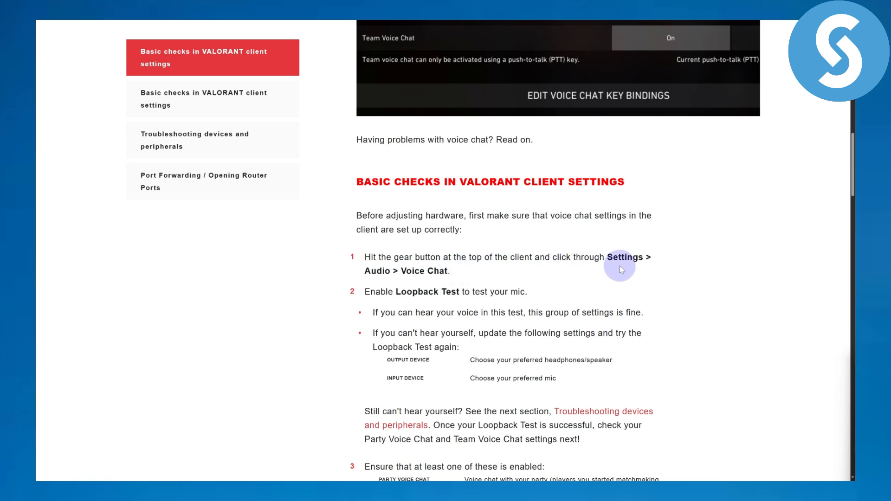
{"action": "mouse_move", "coordinate": [425, 282]}
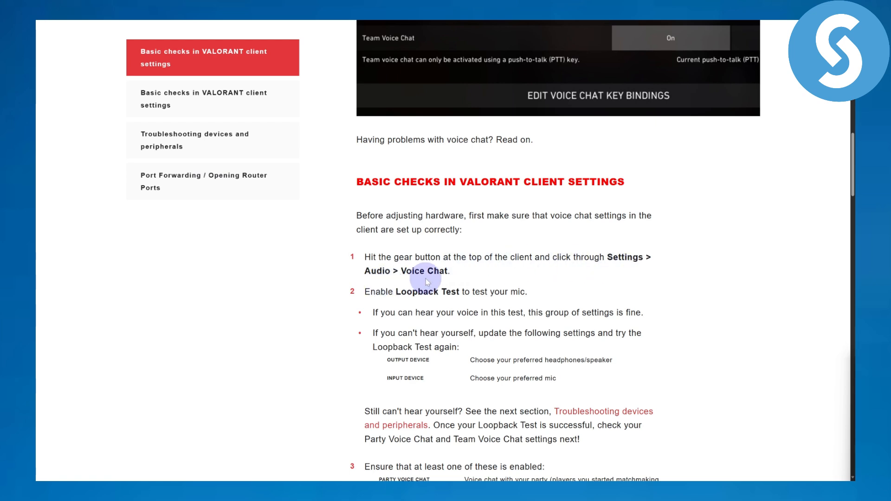
{"action": "mouse_move", "coordinate": [473, 296]}
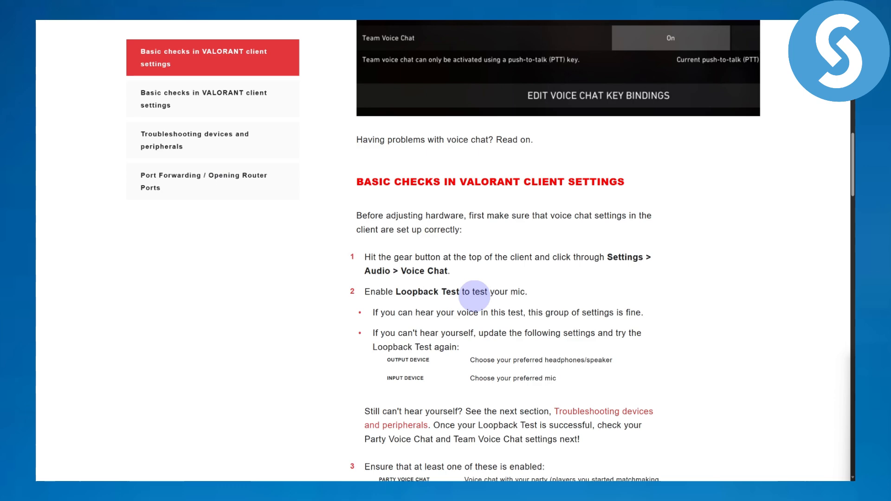
{"action": "scroll", "scroll_direction": "up", "scroll_amount": 3}
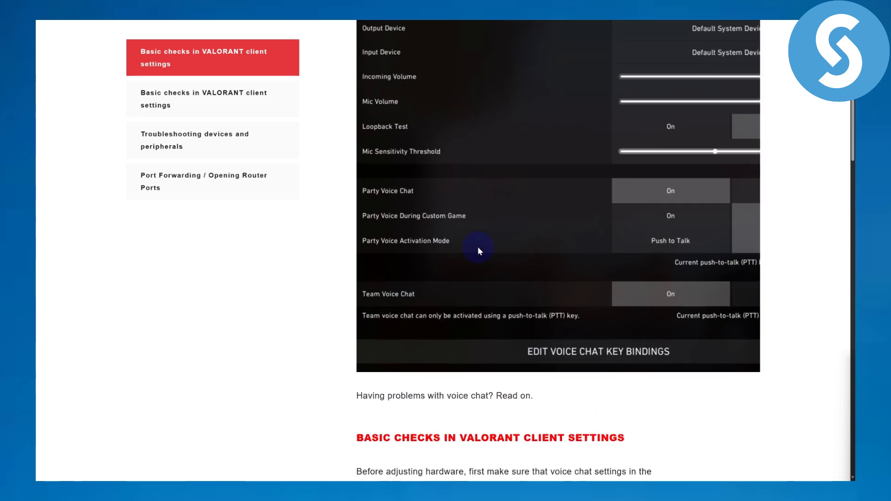
{"action": "mouse_move", "coordinate": [465, 245]}
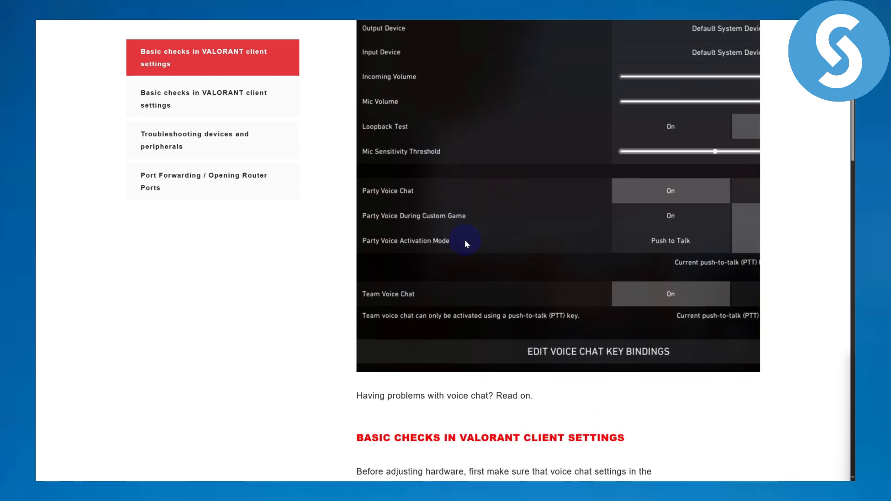
{"action": "scroll", "scroll_direction": "down", "scroll_amount": 3}
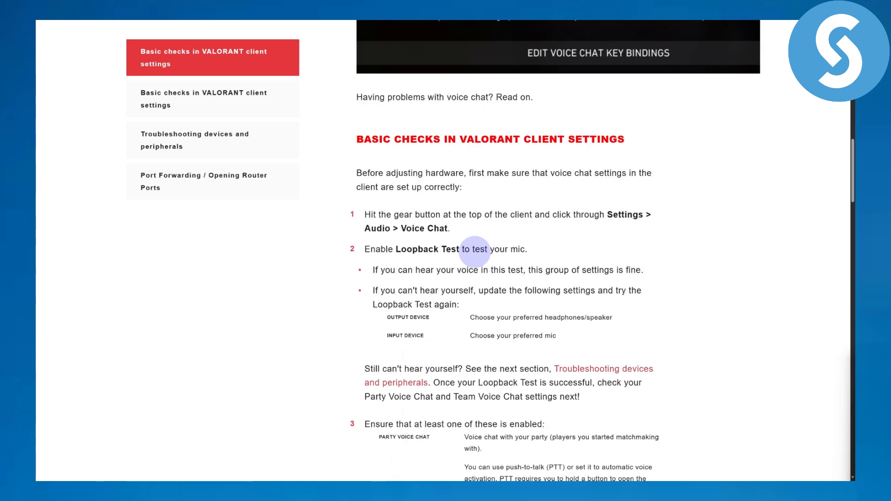
{"action": "scroll", "scroll_direction": "down", "scroll_amount": 3}
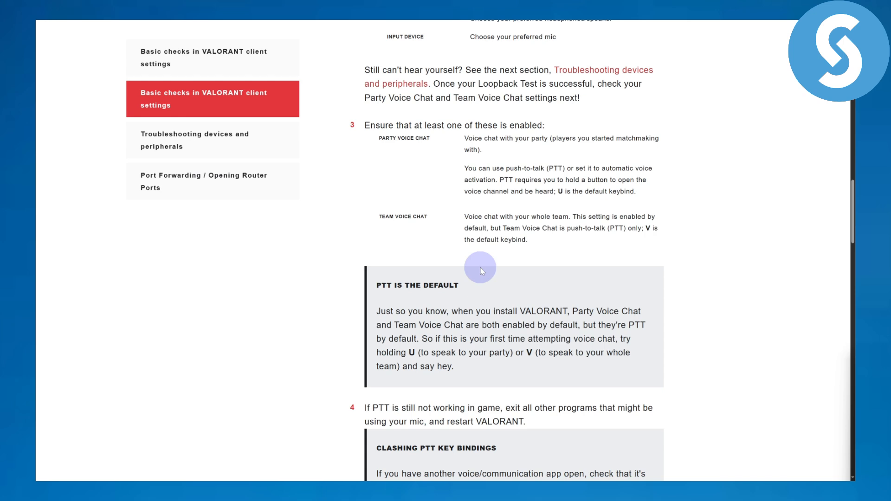
{"action": "scroll", "scroll_direction": "down", "scroll_amount": 3}
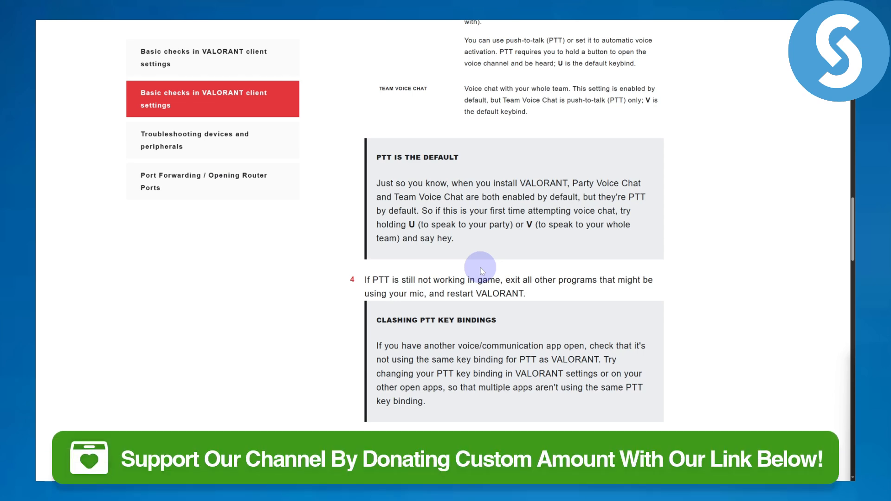
{"action": "scroll", "scroll_direction": "down", "scroll_amount": 3}
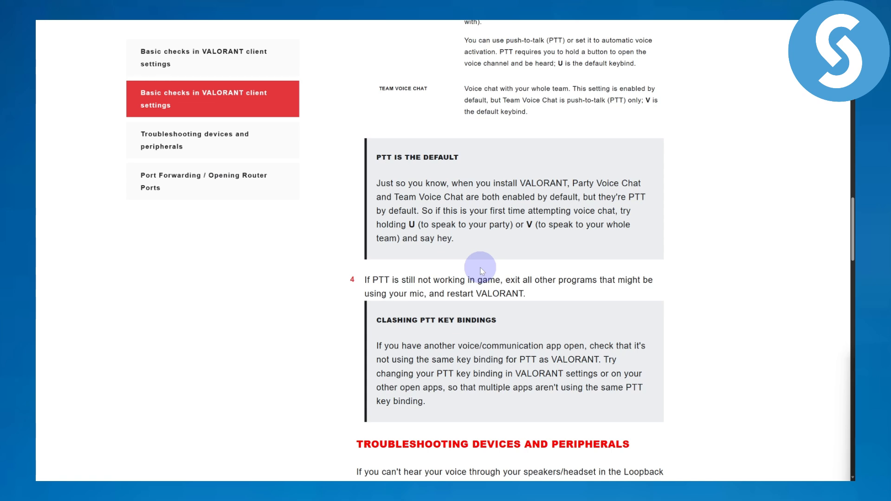
{"action": "mouse_move", "coordinate": [480, 271]}
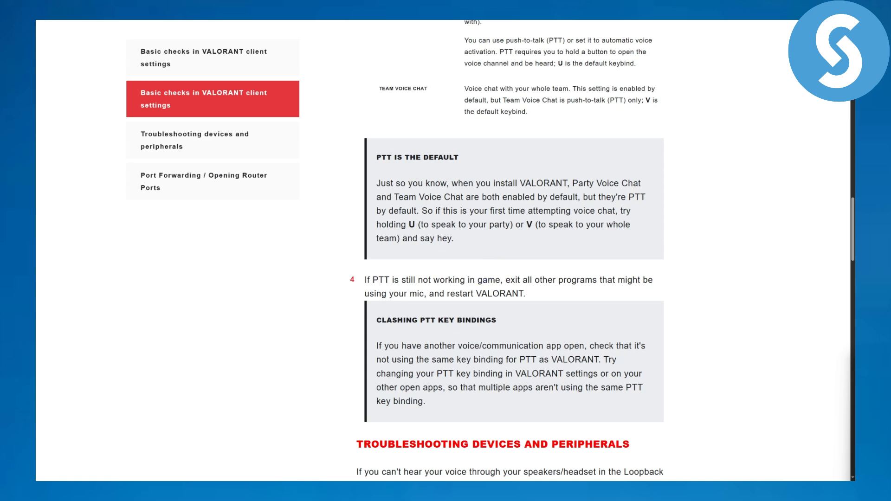